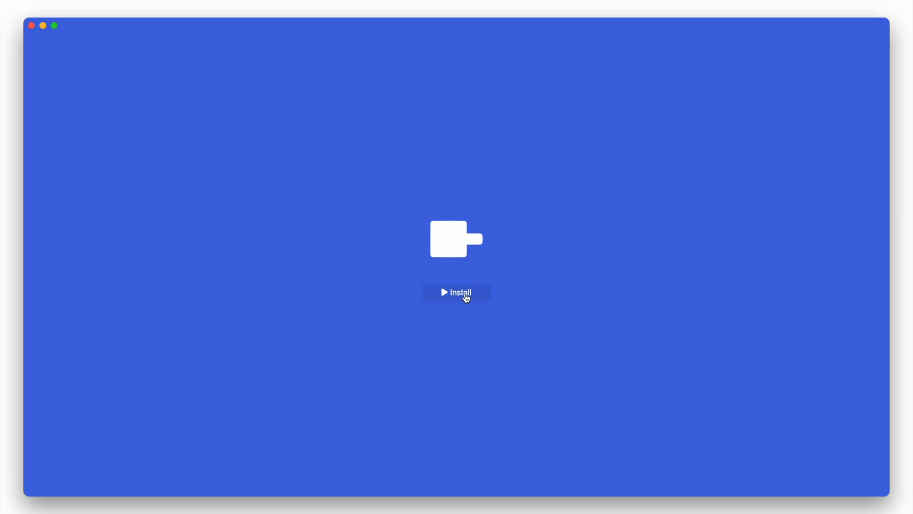
- Install Pinokio's required tools (cmake, Python, Node) and launch the home screen
{"action": "left_click", "coordinate": [456, 291]}
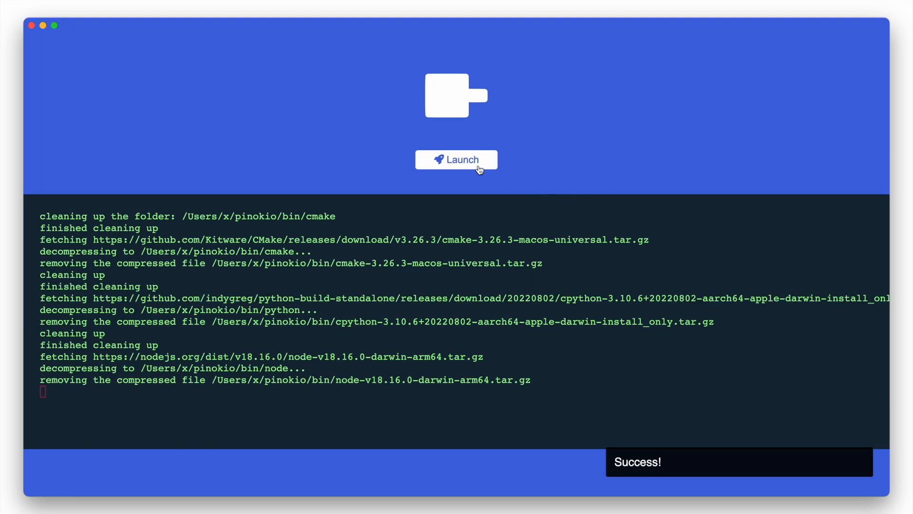
{"action": "left_click", "coordinate": [457, 158]}
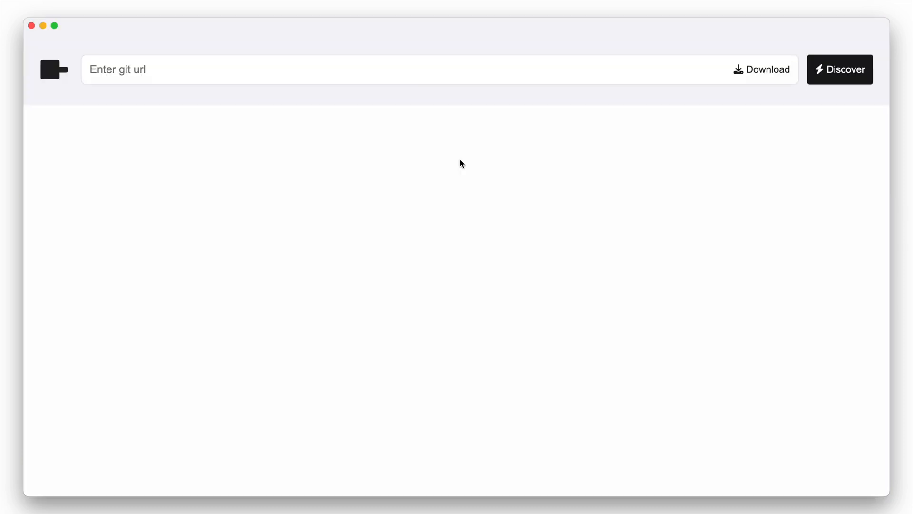
{"action": "mouse_move", "coordinate": [830, 83]}
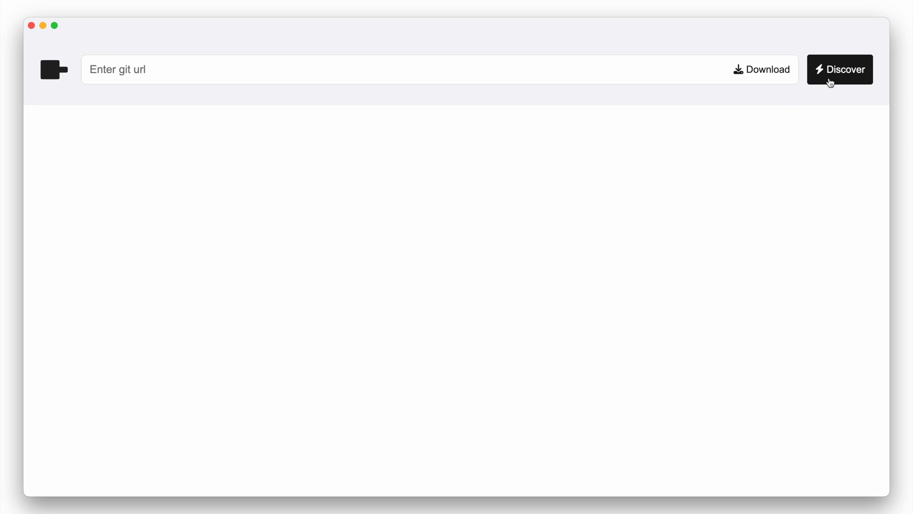
- Download the malfunctionize/llama engine from Discover, saving it as 'llama'
{"action": "left_click", "coordinate": [839, 70]}
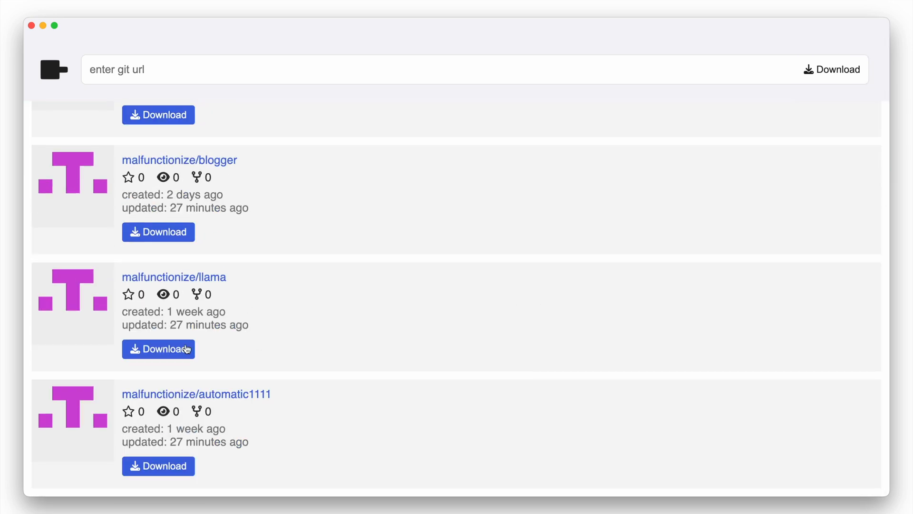
{"action": "left_click", "coordinate": [157, 348]}
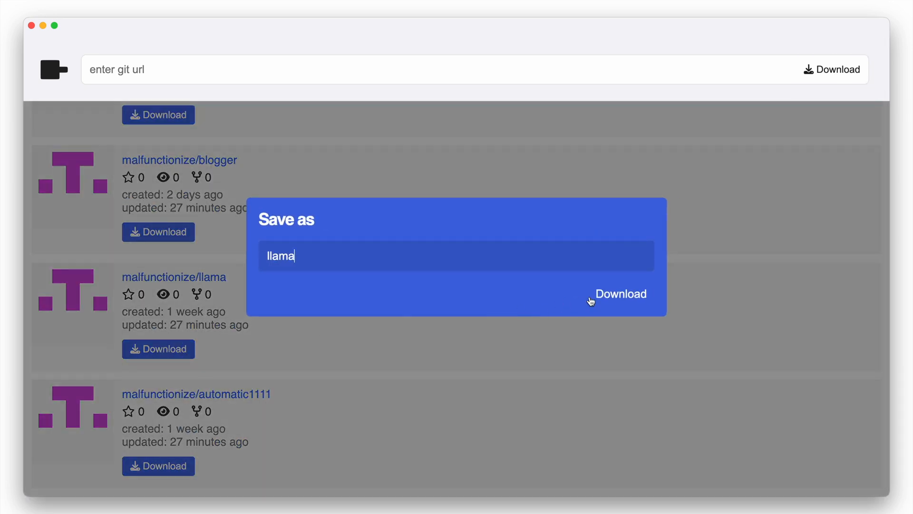
{"action": "left_click", "coordinate": [621, 294]}
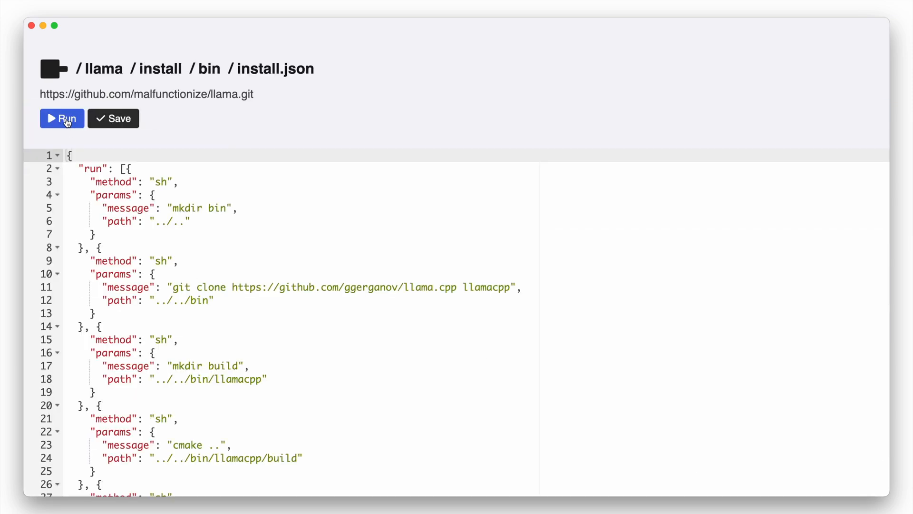
- Run llama.cpp's install.json script until the llama folder page appears
{"action": "left_click", "coordinate": [62, 118]}
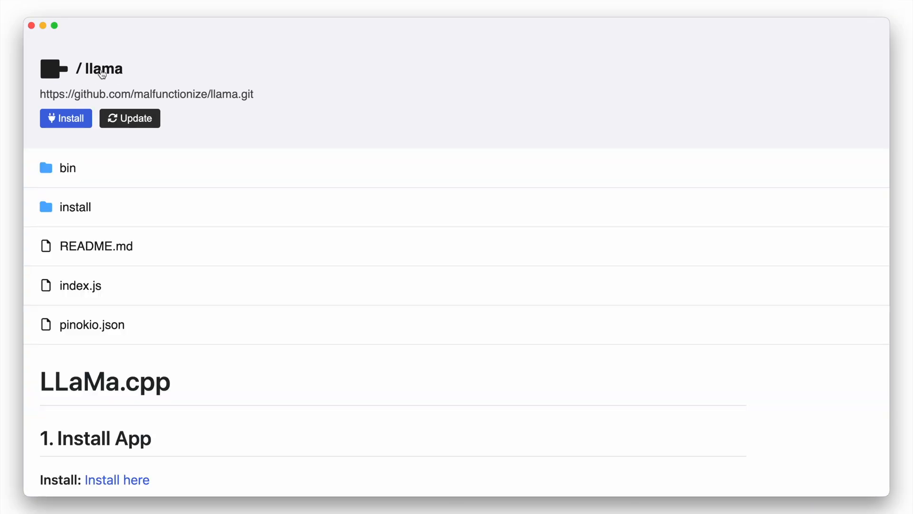
- Run the README's download script for stable-vicuna 13B, then return to the llama folder
{"action": "scroll", "scroll_direction": "down", "scroll_amount": 3}
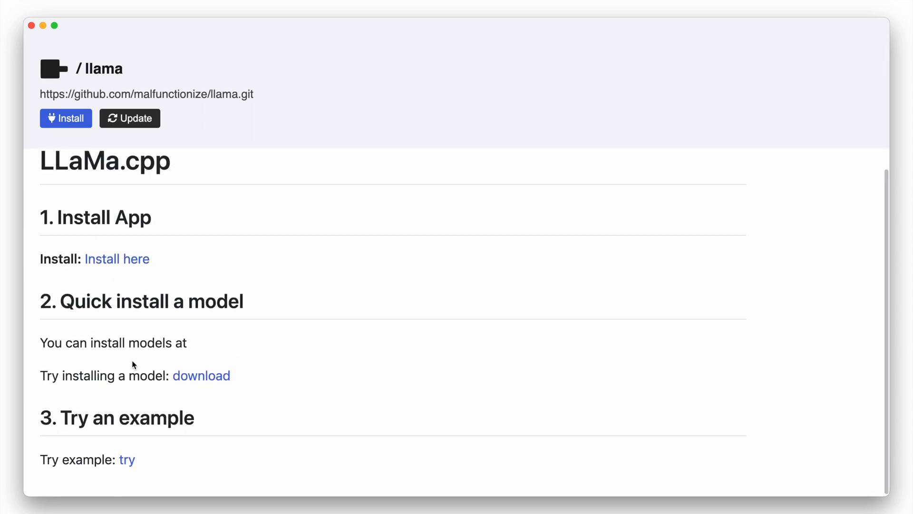
{"action": "left_click", "coordinate": [201, 375]}
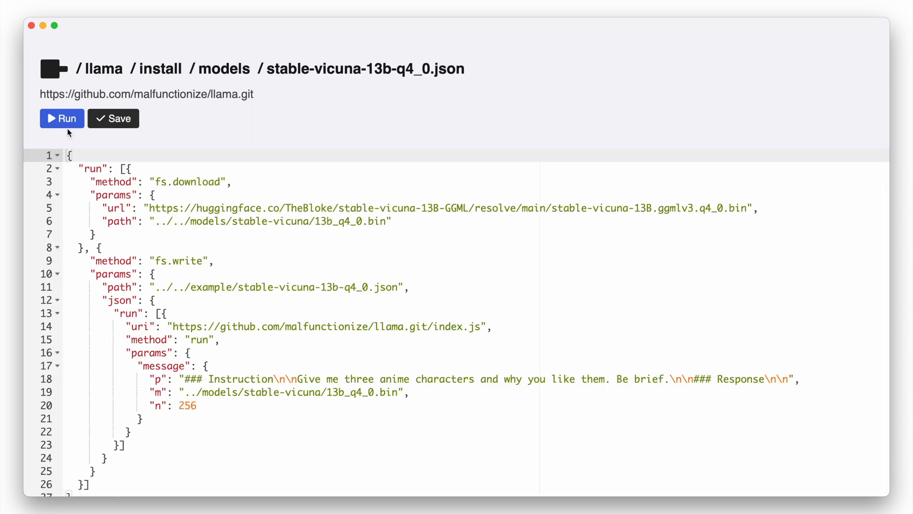
{"action": "left_click", "coordinate": [61, 118]}
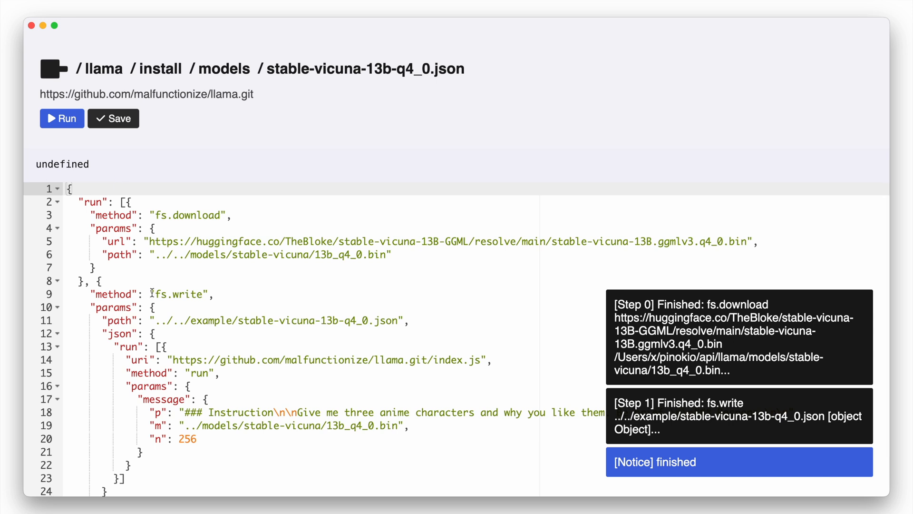
{"action": "left_click", "coordinate": [106, 68]}
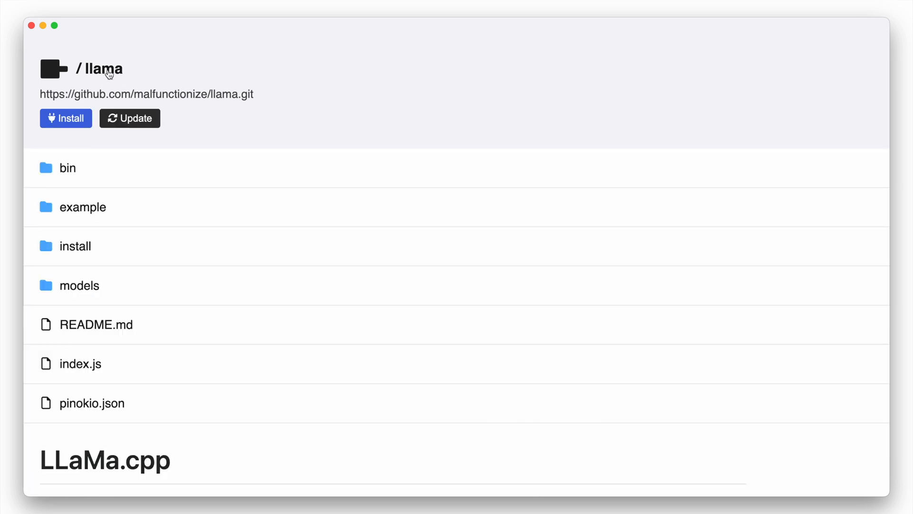
- Run the stable-vicuna-13b-q4_0.json example prompt from the example folder
{"action": "left_click", "coordinate": [82, 207]}
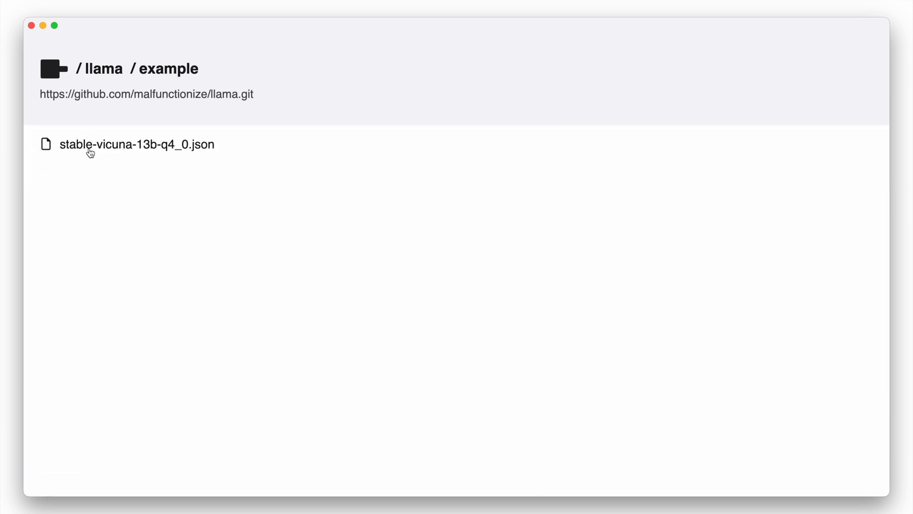
{"action": "left_click", "coordinate": [136, 143]}
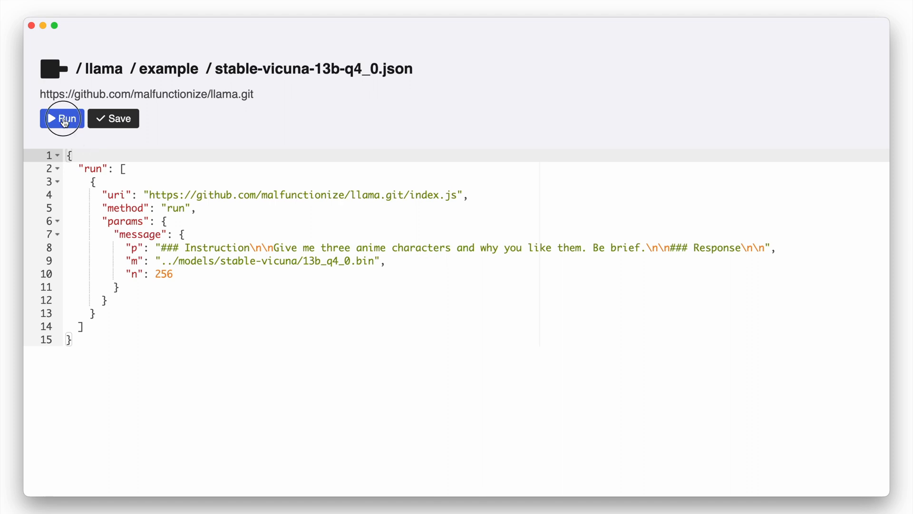
{"action": "left_click", "coordinate": [62, 118]}
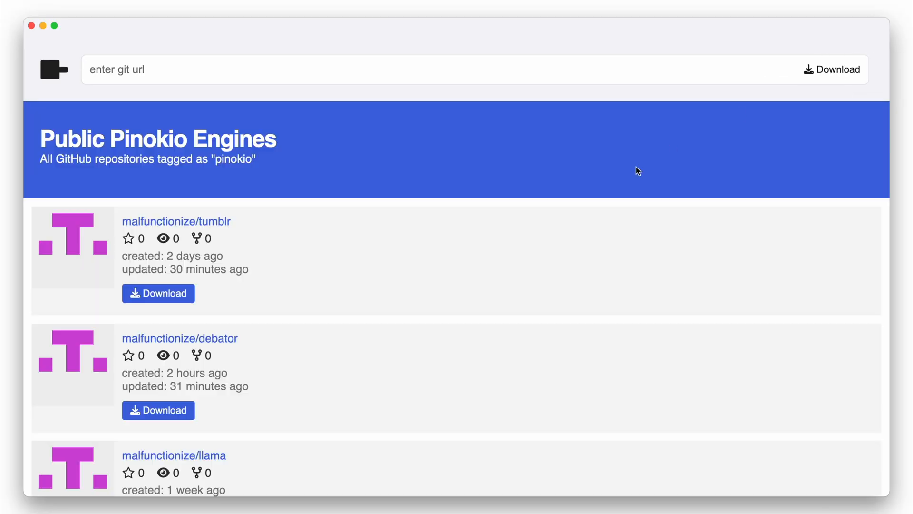
- Download malfunctionize/automatic1111 and continue to its install.js script
{"action": "scroll", "scroll_direction": "down", "scroll_amount": 3}
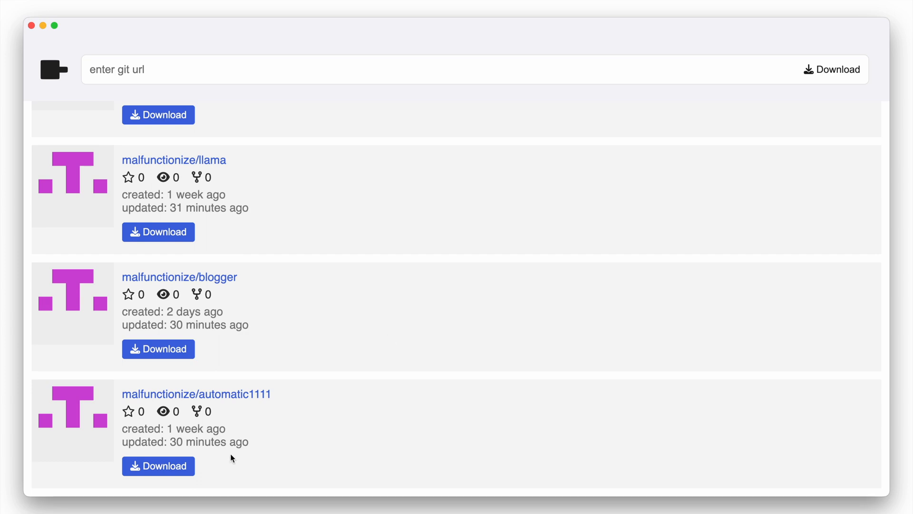
{"action": "mouse_move", "coordinate": [625, 296]}
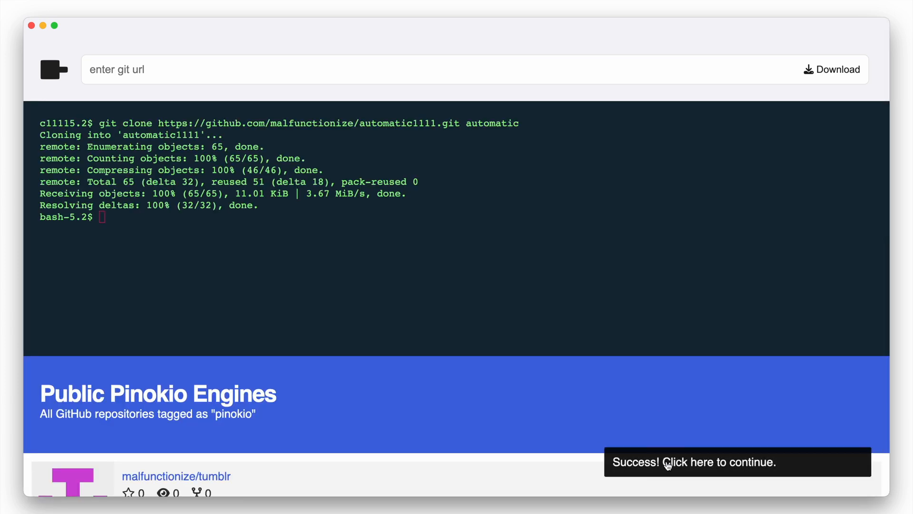
{"action": "left_click", "coordinate": [694, 462]}
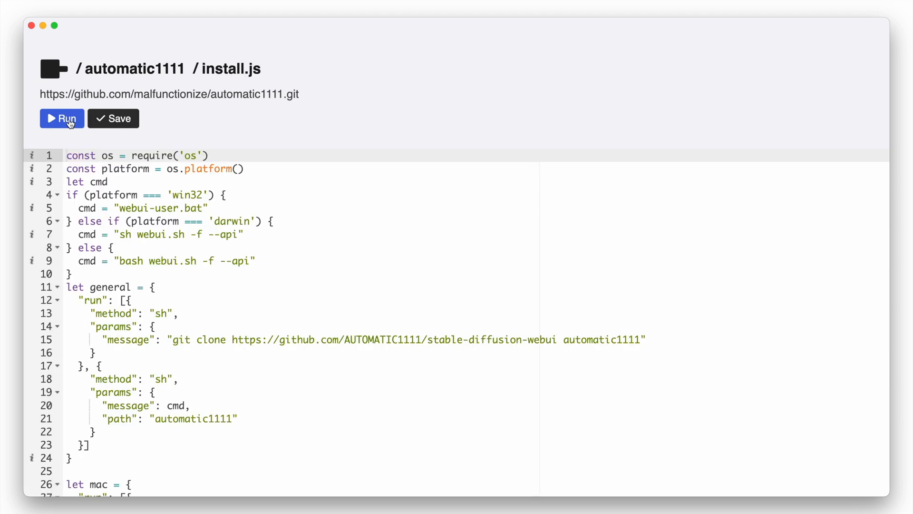
- Run automatic1111's install.js to launch the Stable Diffusion web UI in the browser
{"action": "left_click", "coordinate": [62, 119]}
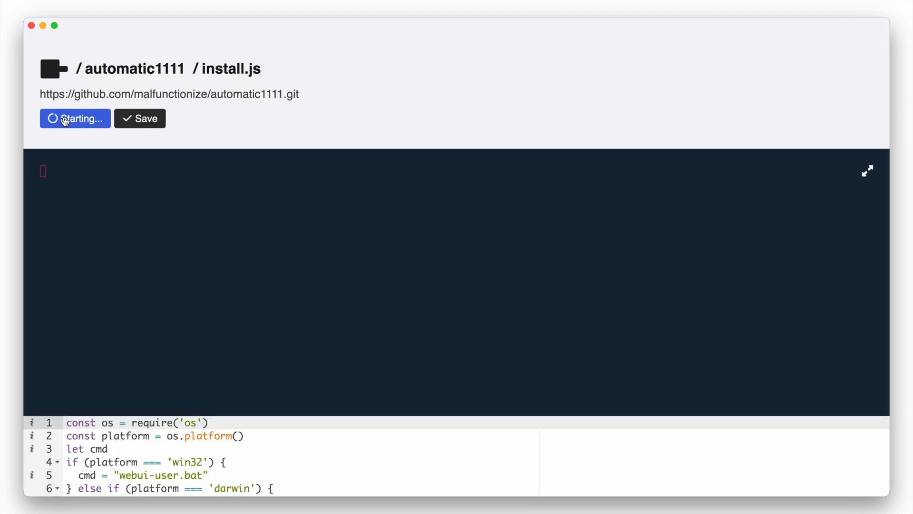
{"action": "left_click", "coordinate": [75, 118]}
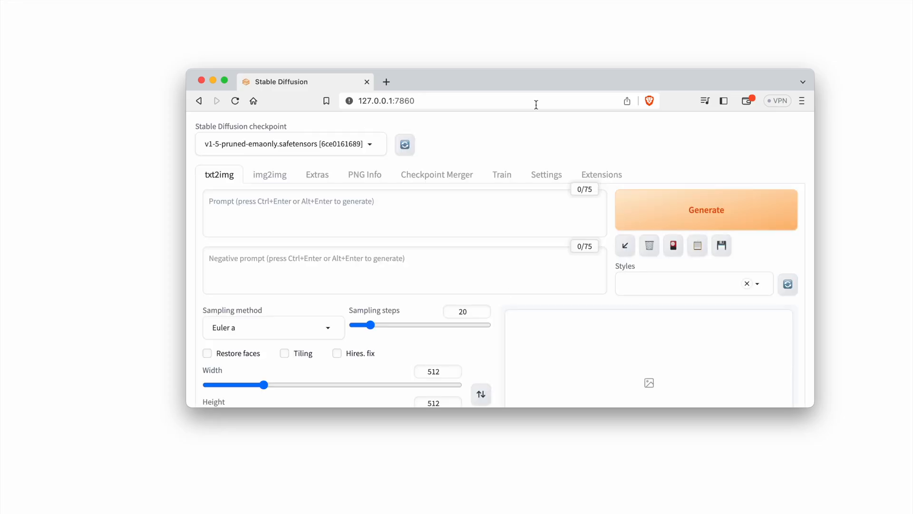
- Generate a txt2img image from the prompt 'a smiling cat'
{"action": "left_click", "coordinate": [706, 210]}
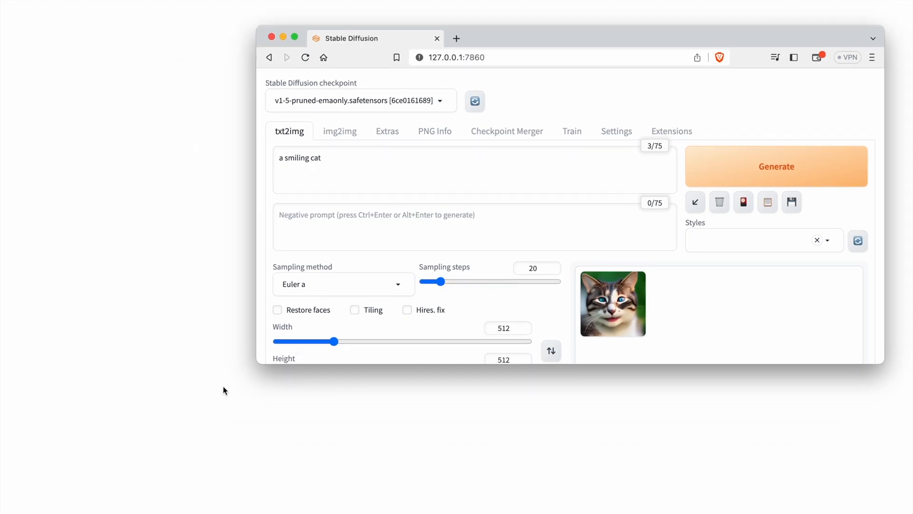
{"action": "left_click", "coordinate": [776, 166]}
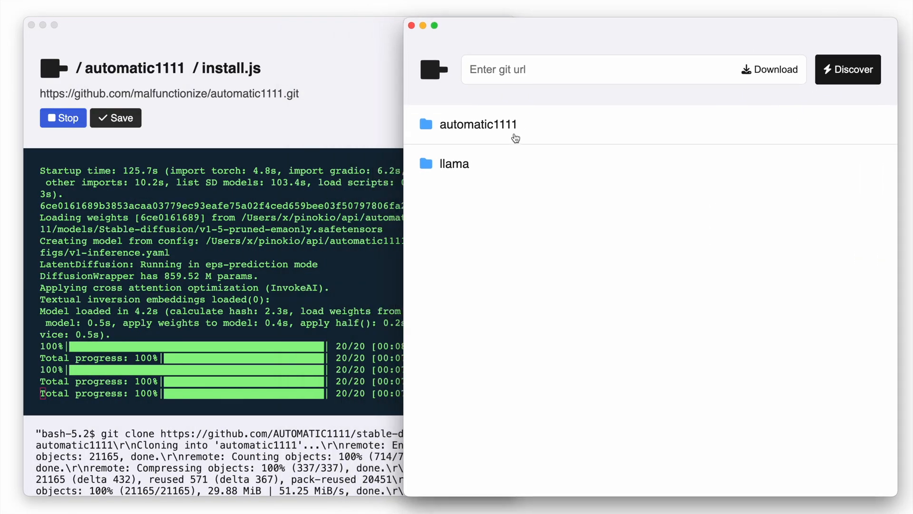
- Run automatic1111's example2.json to save a Maneki-neko desert PNG into images
{"action": "left_click", "coordinate": [479, 124]}
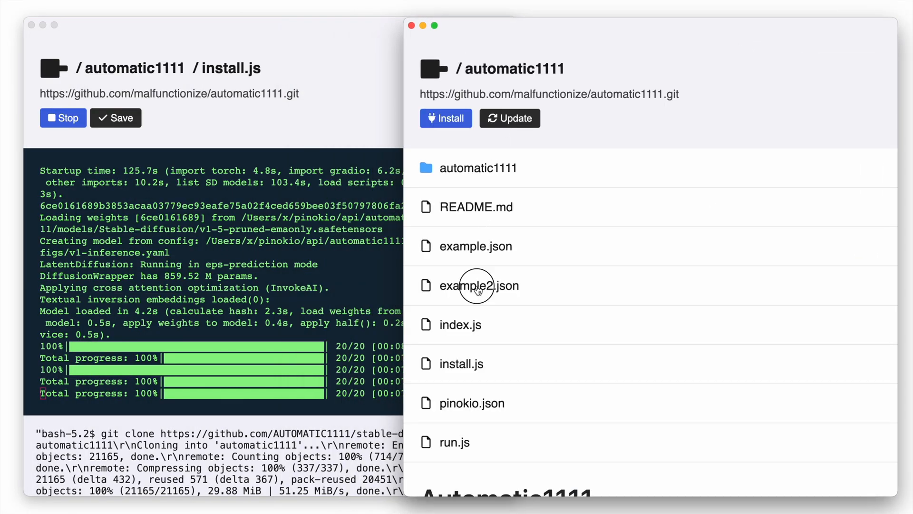
{"action": "left_click", "coordinate": [478, 286]}
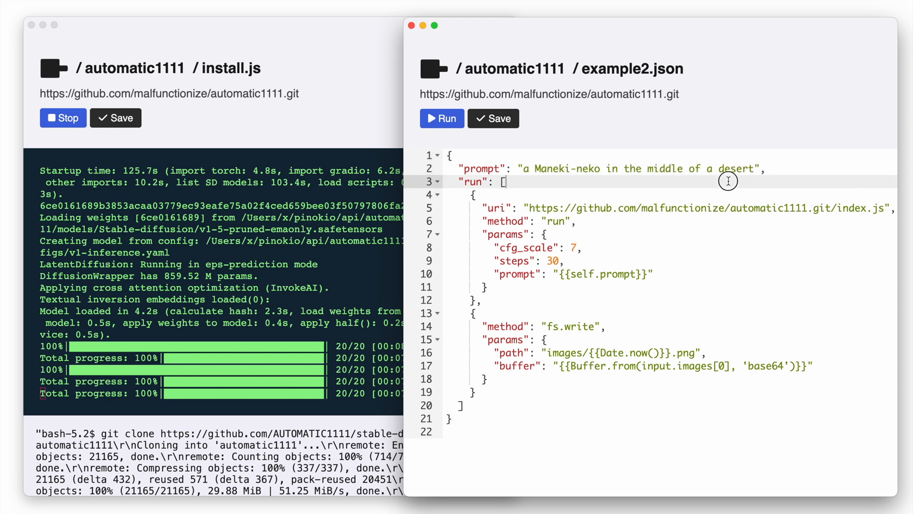
{"action": "left_click", "coordinate": [441, 119]}
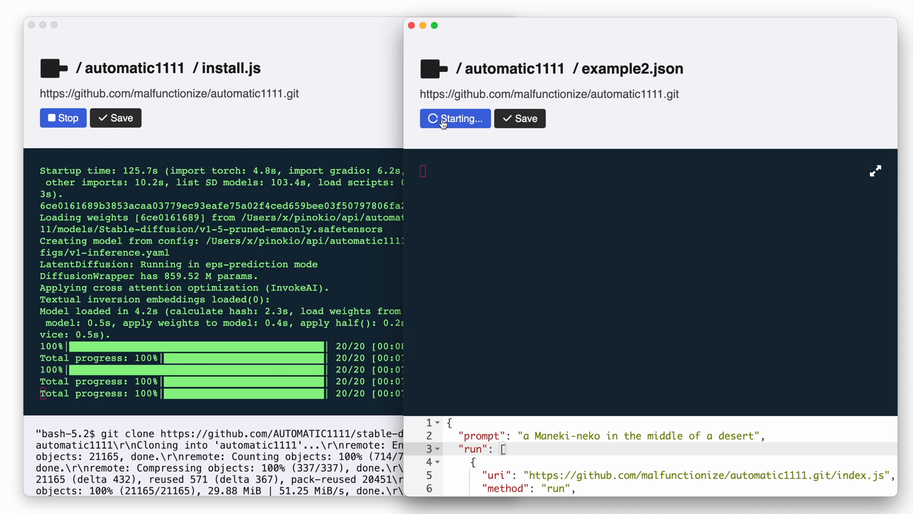
{"action": "left_click", "coordinate": [456, 118]}
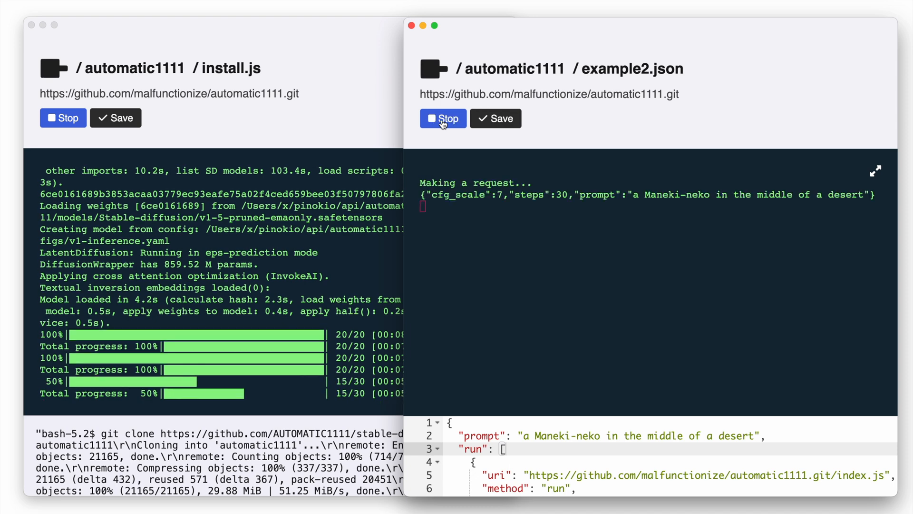
{"action": "left_click", "coordinate": [443, 118]}
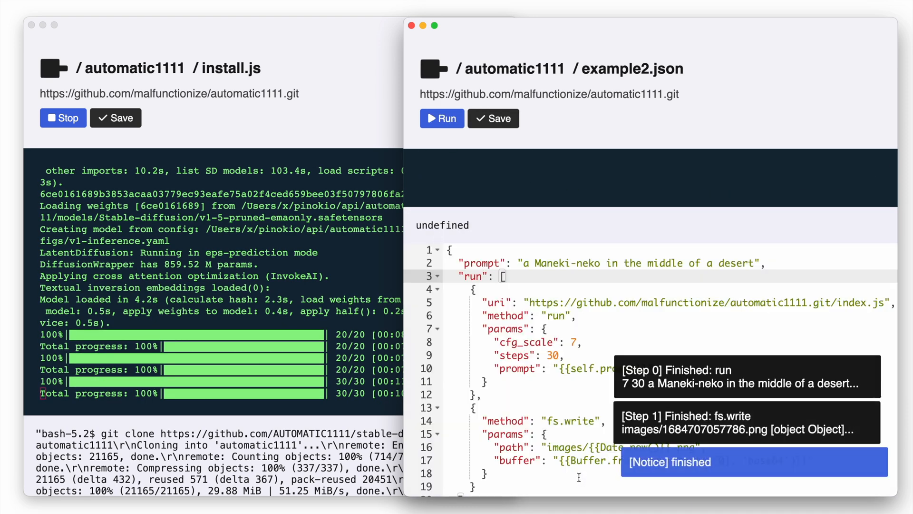